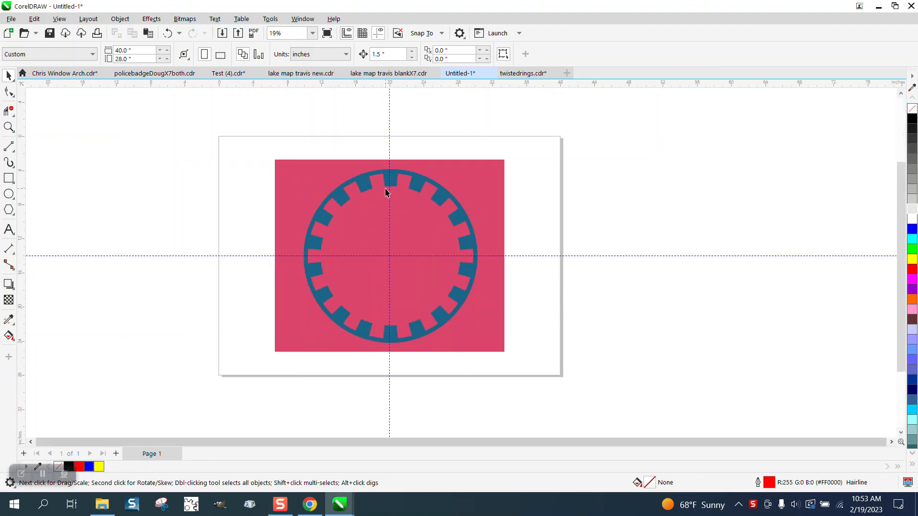
Move the reference gear bitmap aside and draw a hairline red circle at the page centre
click(8, 127)
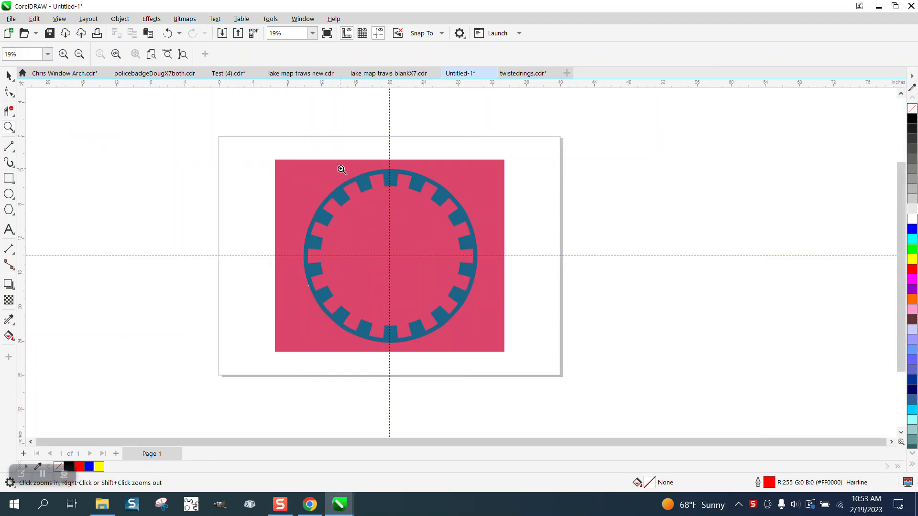
click(339, 169)
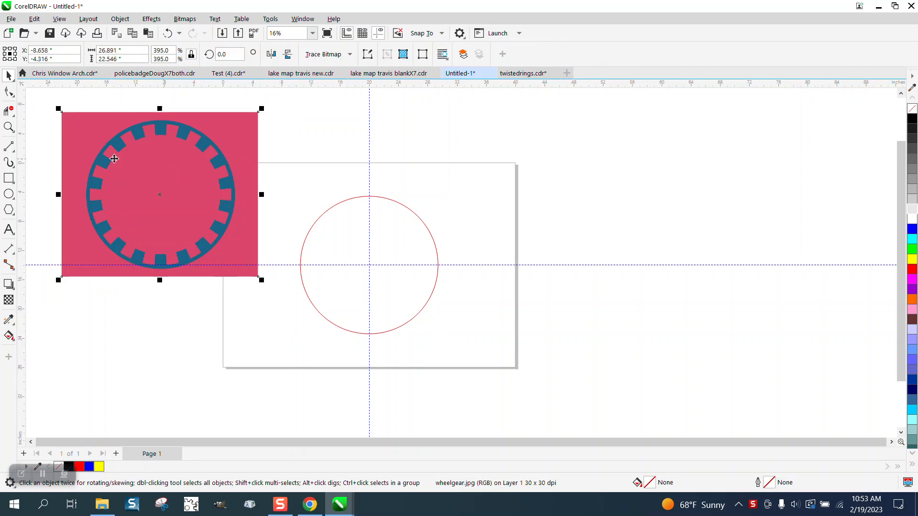
Contour the red circle into concentric rings and draw a vertical line through their centre
click(113, 159)
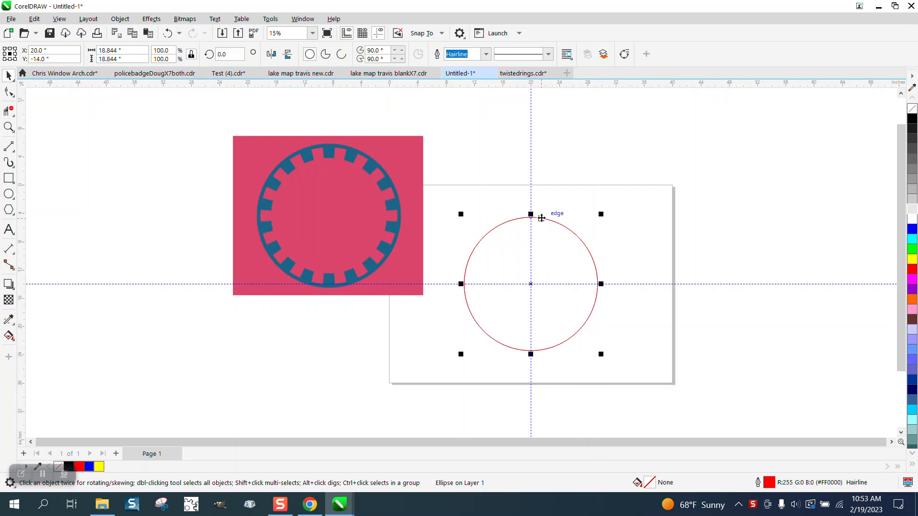
drag(530, 214, 529, 221)
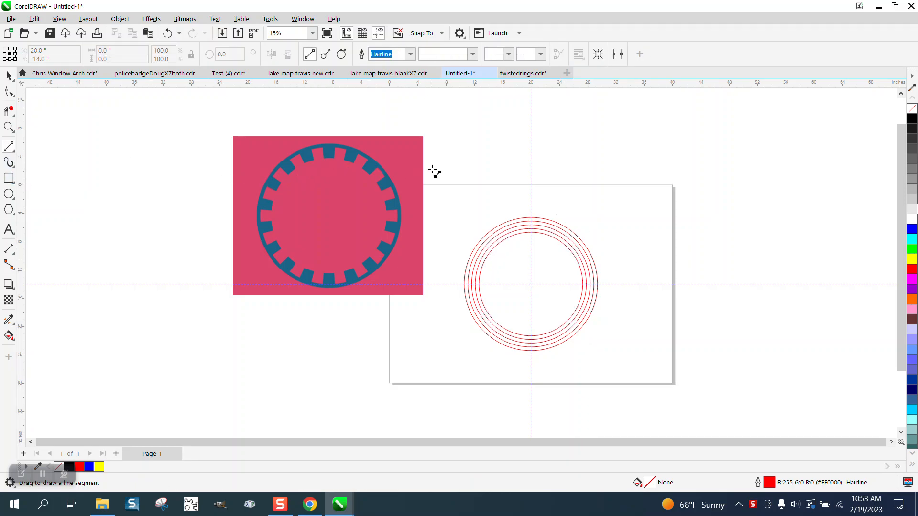
drag(456, 149, 455, 359)
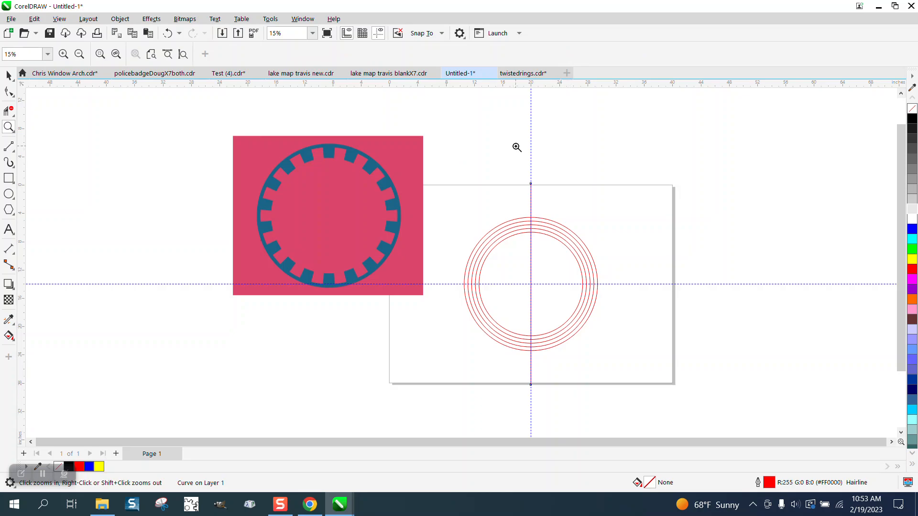
Duplicate the centre line into 10° and 350° rotated copies fanning from the ring centre
click(516, 147)
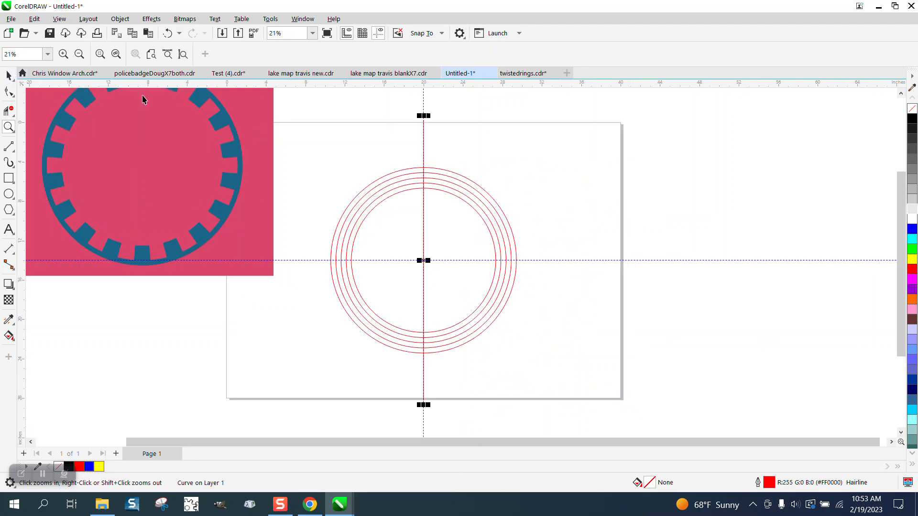
click(424, 260)
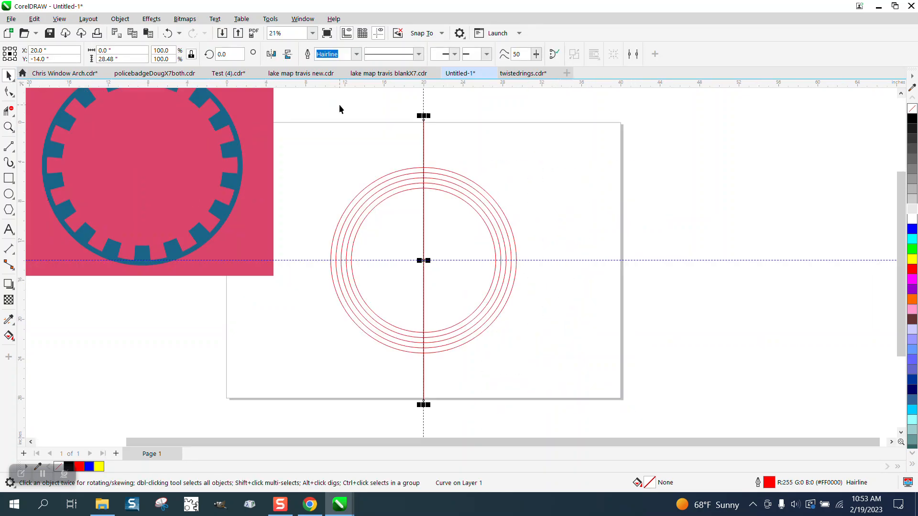
text(5)
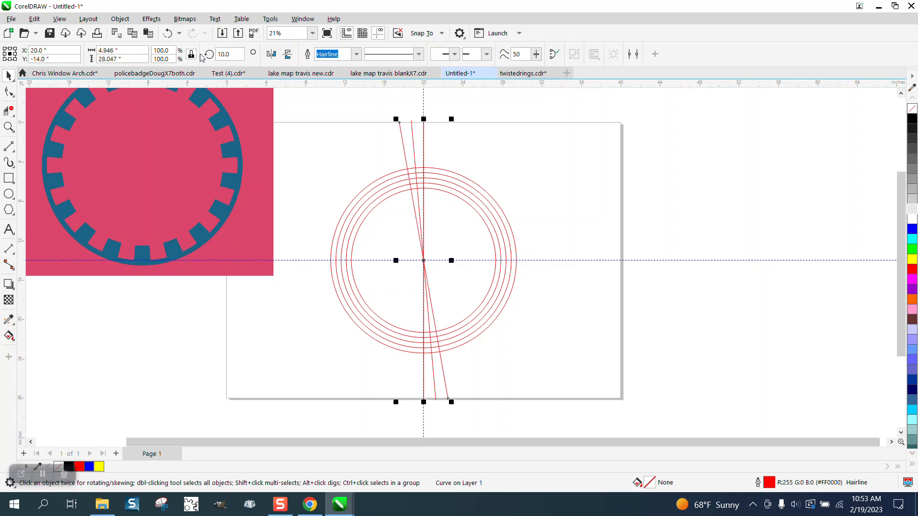
mouse_move(393, 129)
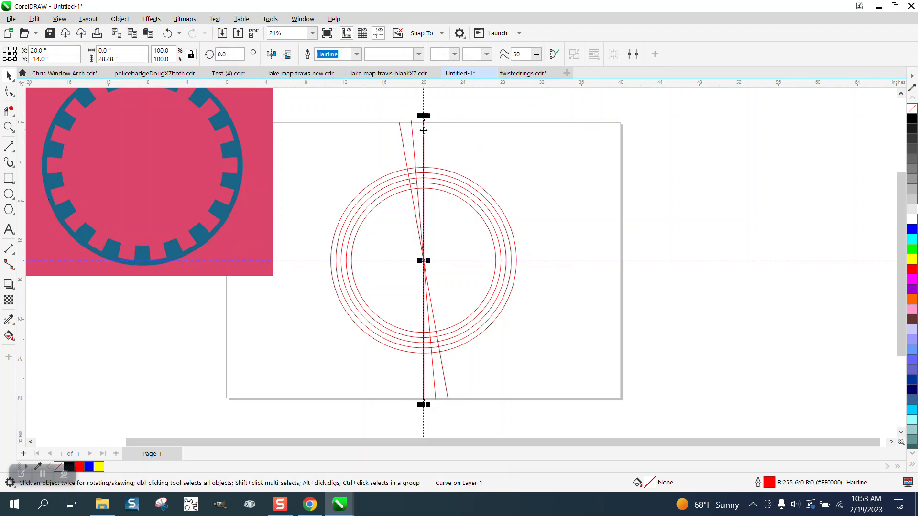
click(230, 54)
text(350)
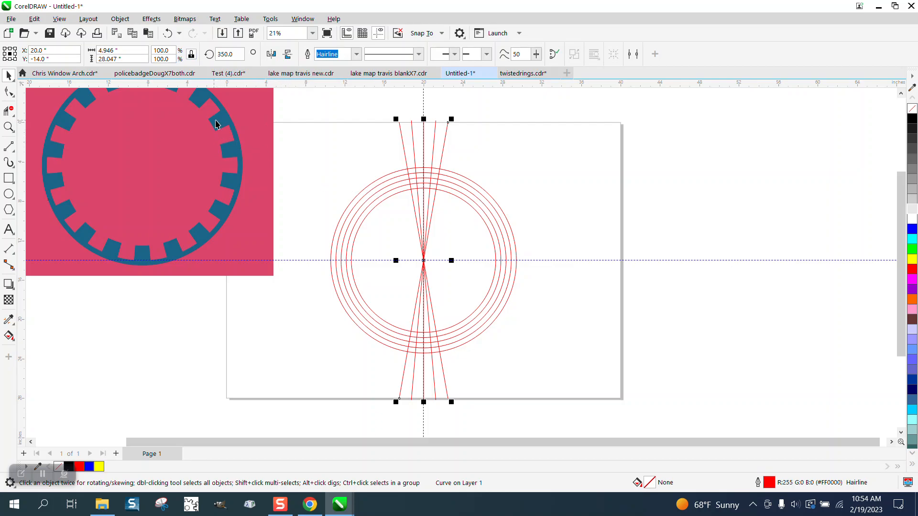
click(8, 128)
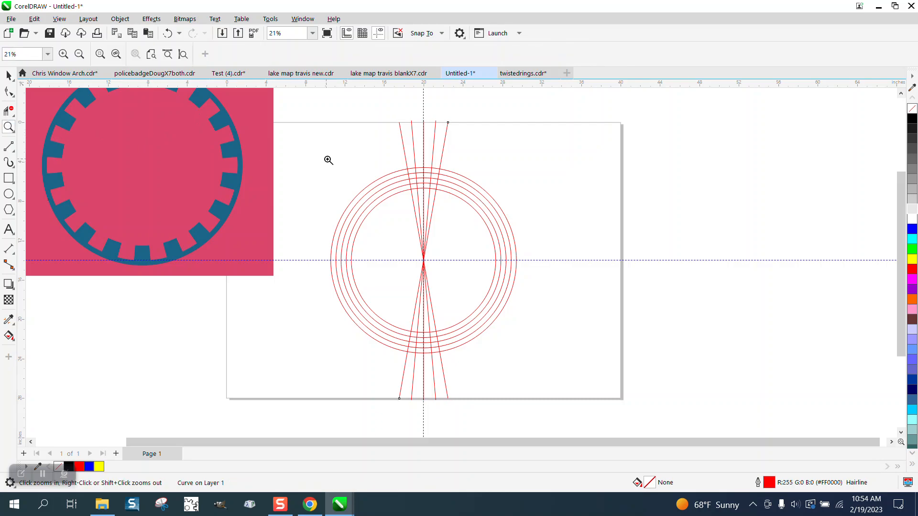
click(422, 265)
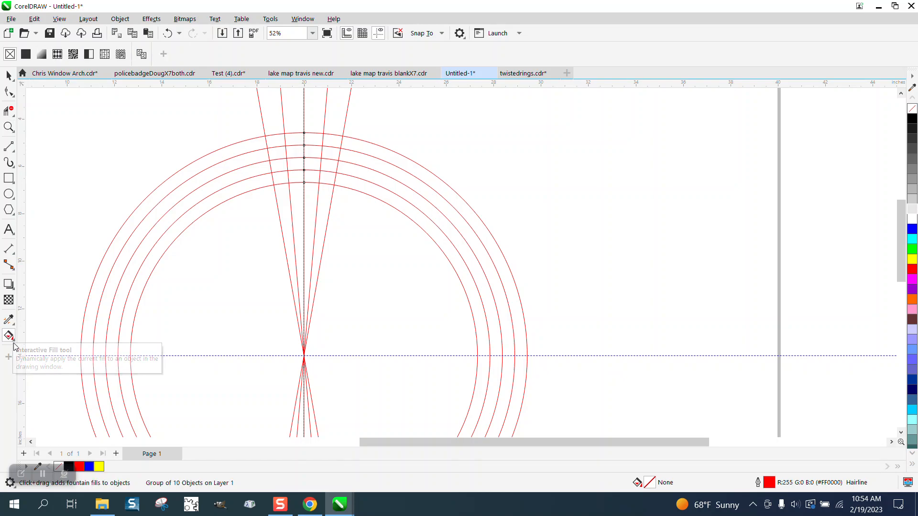
Smart-fill the top tooth cells black with no outline and nudge the ring guides to the right
click(9, 335)
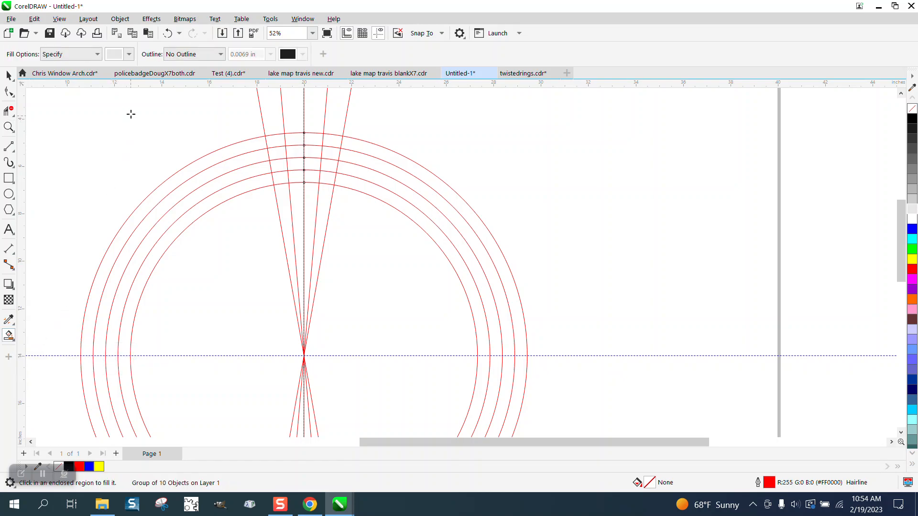
click(130, 54)
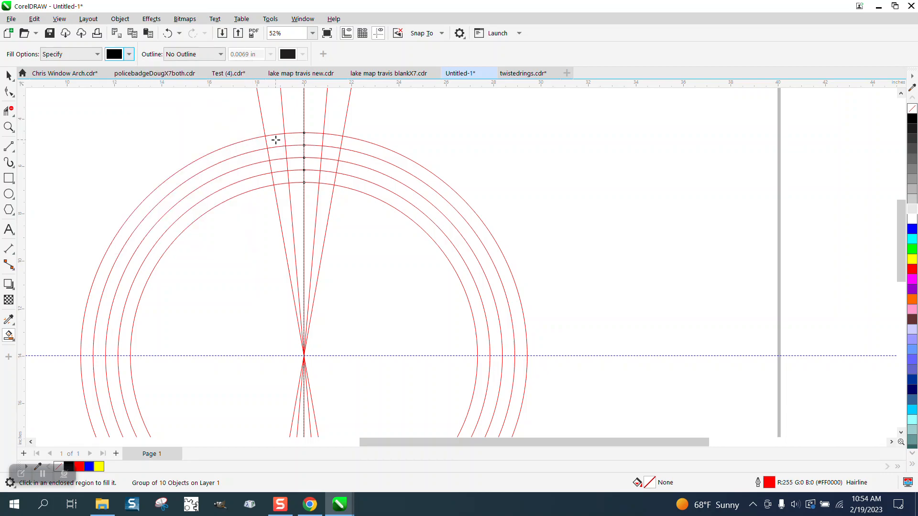
click(275, 140)
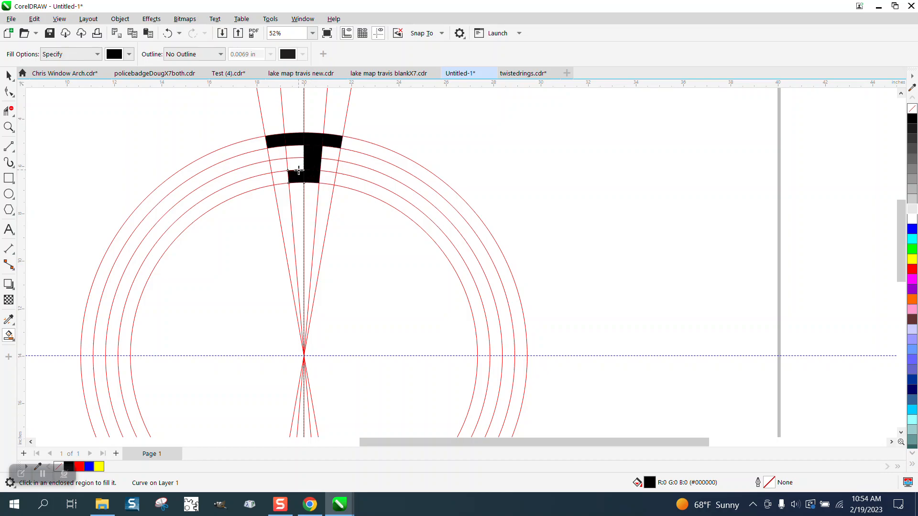
click(296, 172)
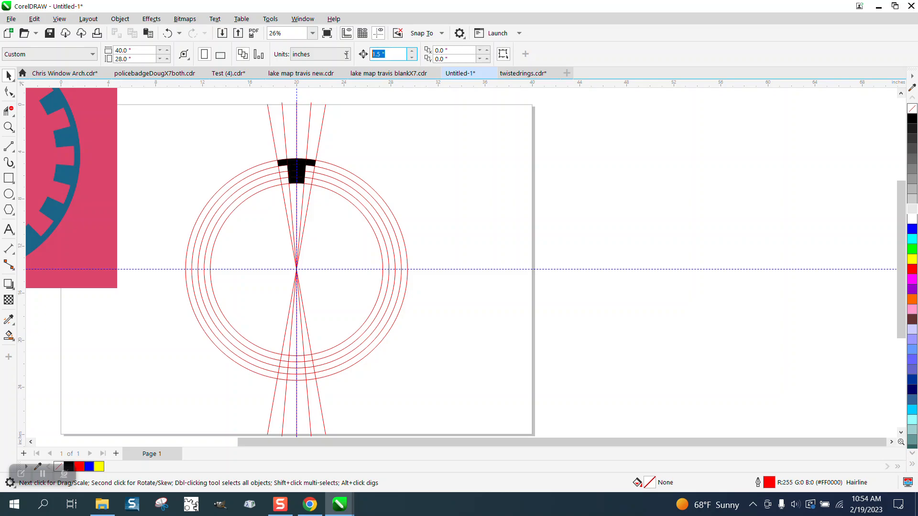
text(2)
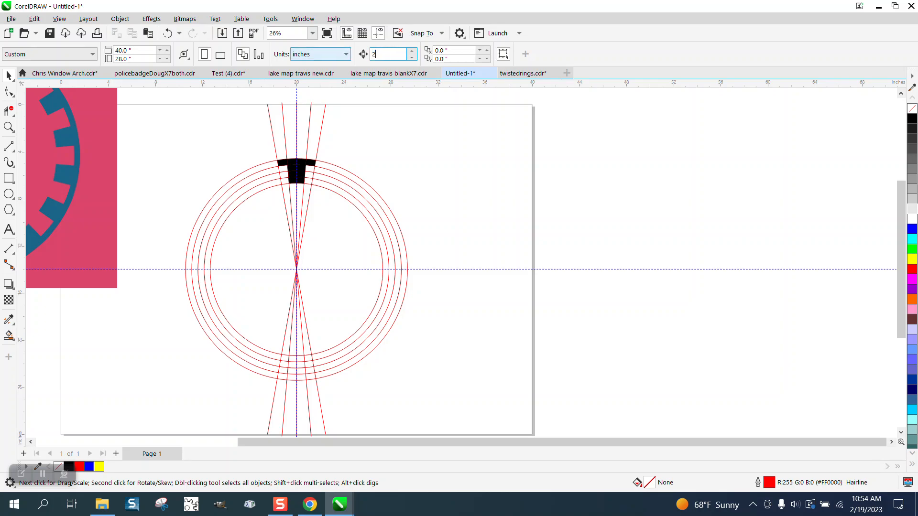
click(380, 207)
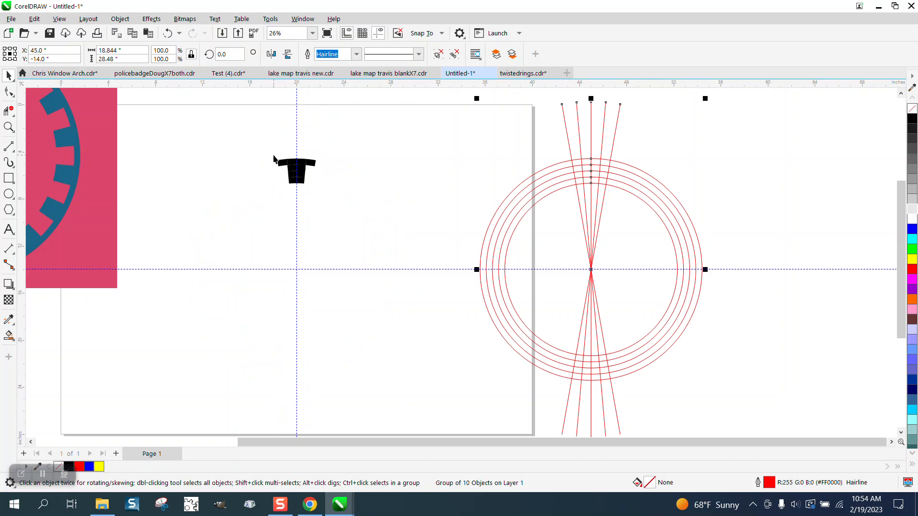
Select the ten black tooth pieces, remove their outline and group them via Object > Group
click(296, 170)
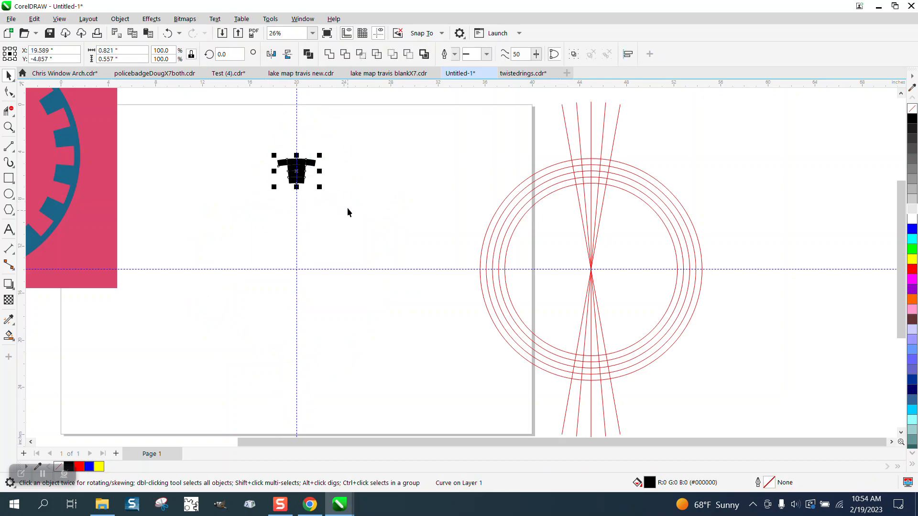
click(120, 18)
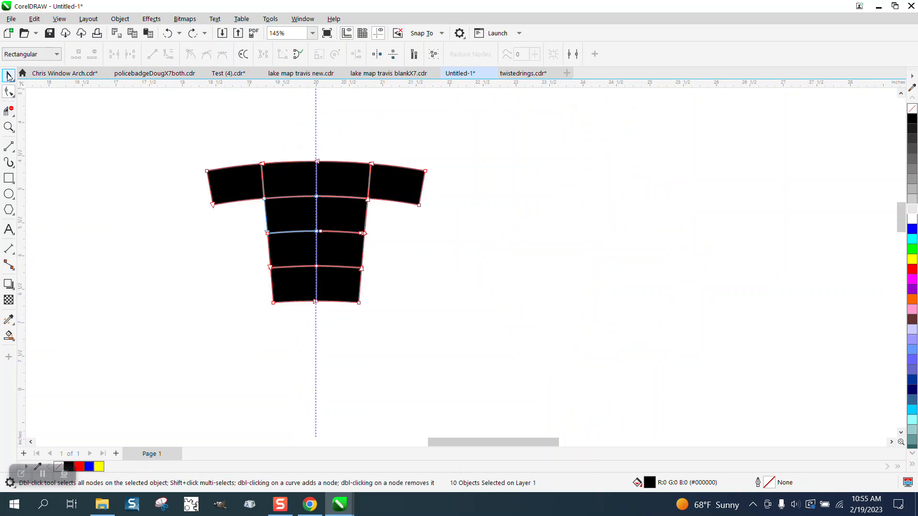
click(8, 75)
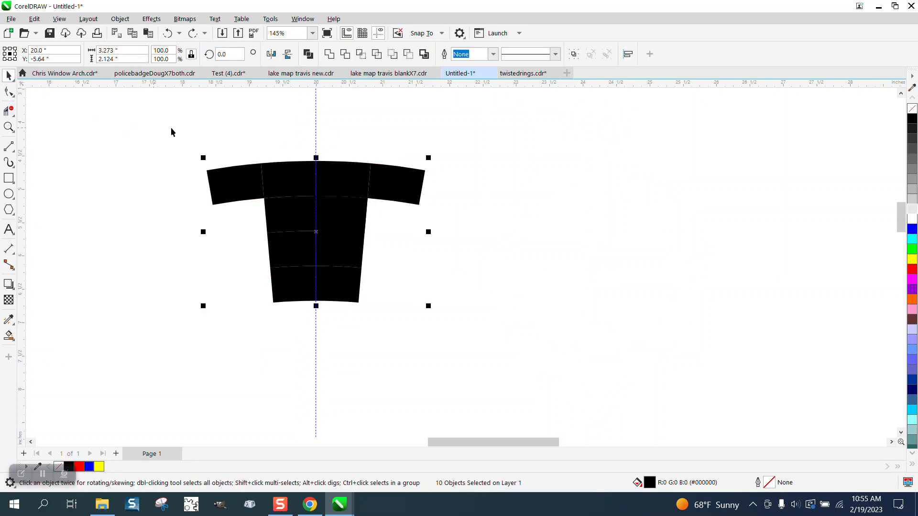
mouse_move(476, 342)
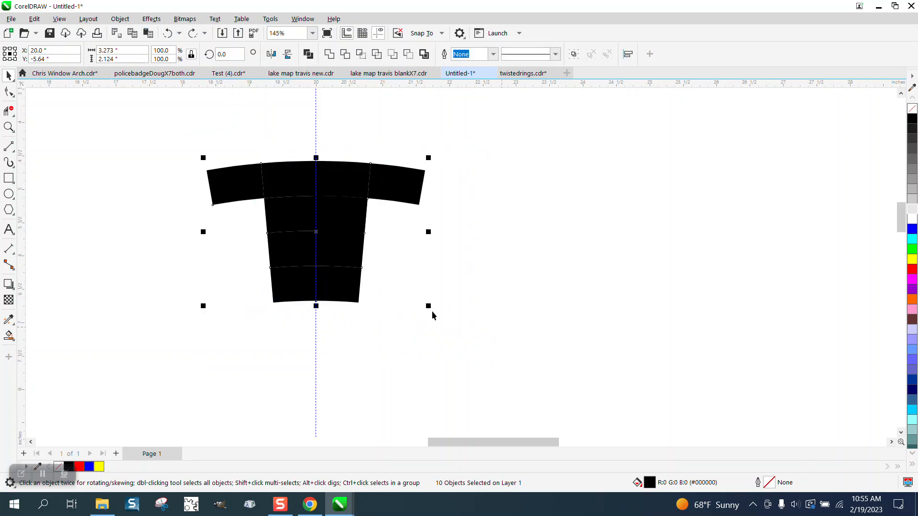
click(120, 18)
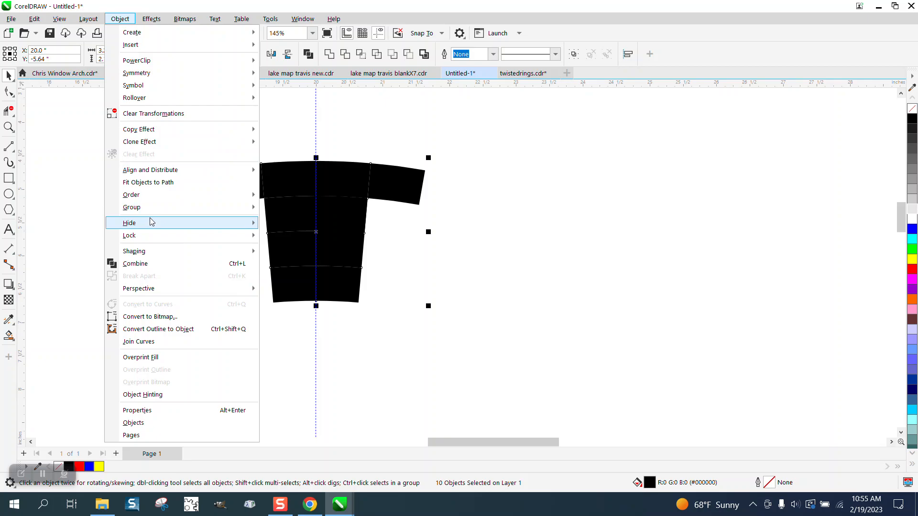
click(131, 207)
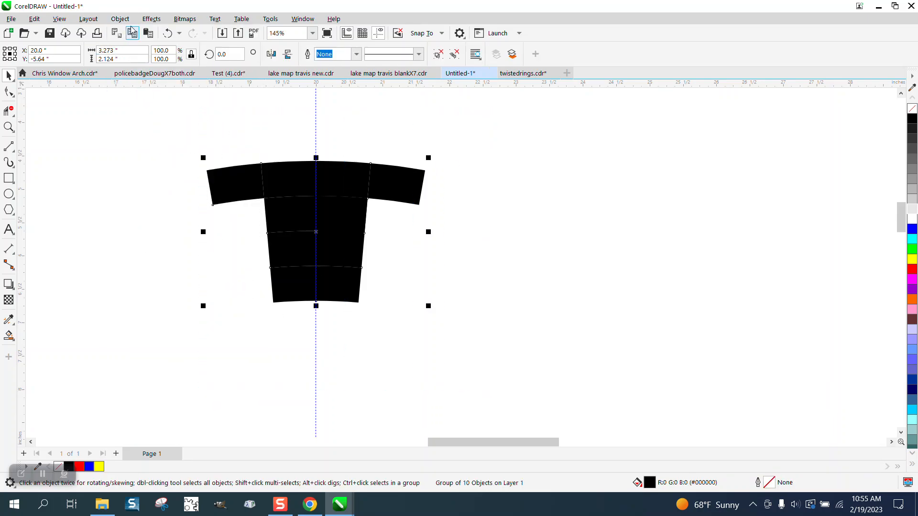
click(120, 18)
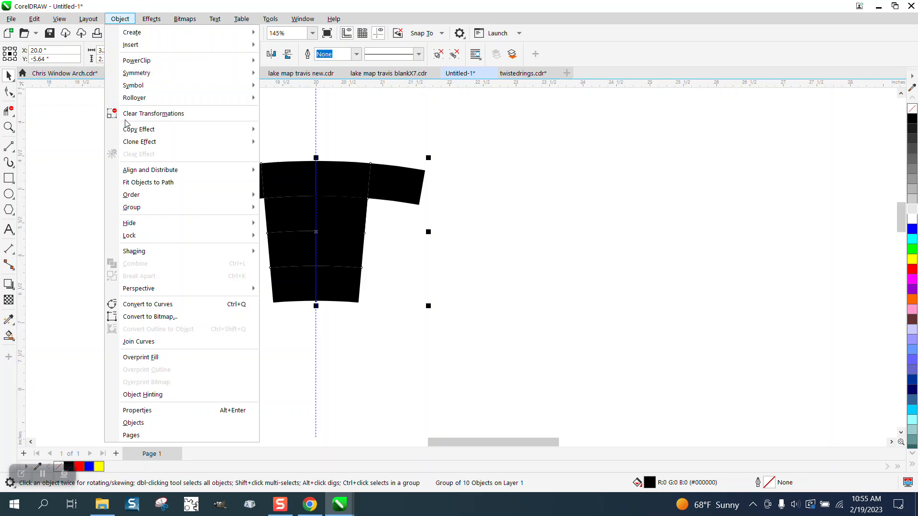
mouse_move(136, 200)
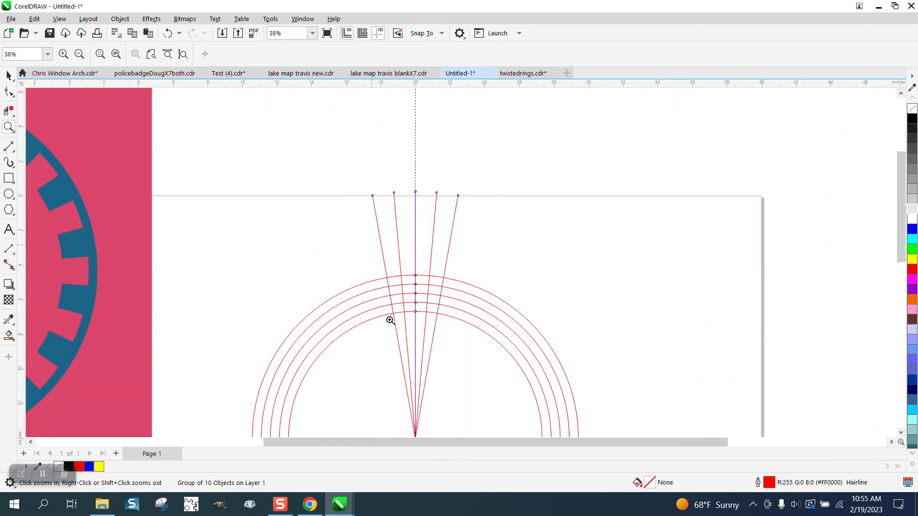
Delete the ring and line segments inside the tooth area with Virtual Segment Delete
click(389, 321)
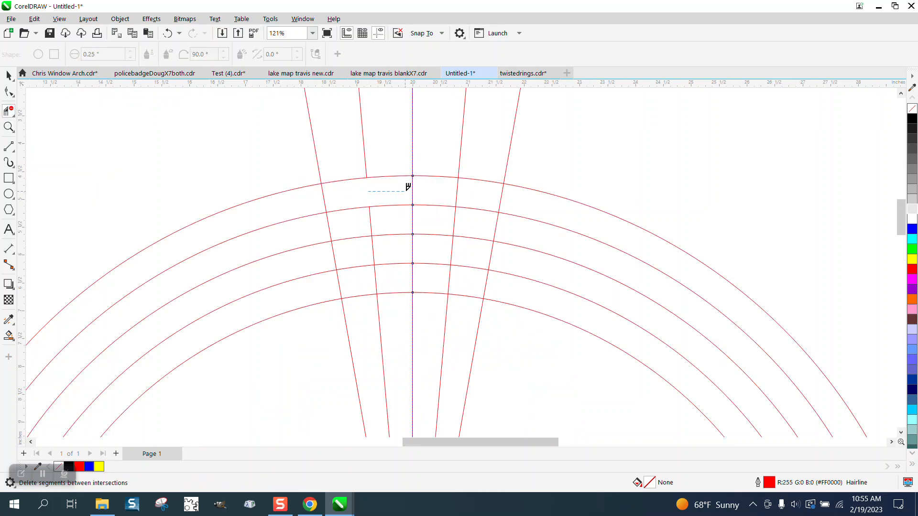
drag(404, 186, 400, 265)
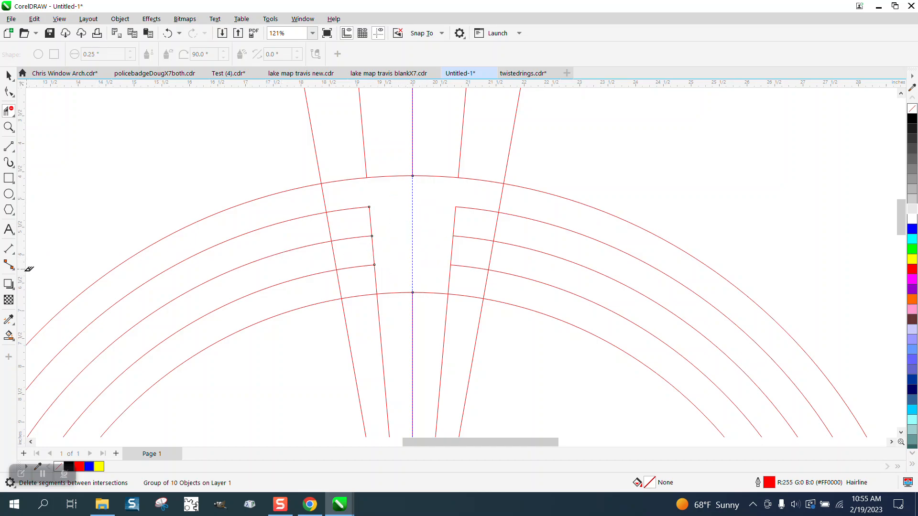
click(365, 193)
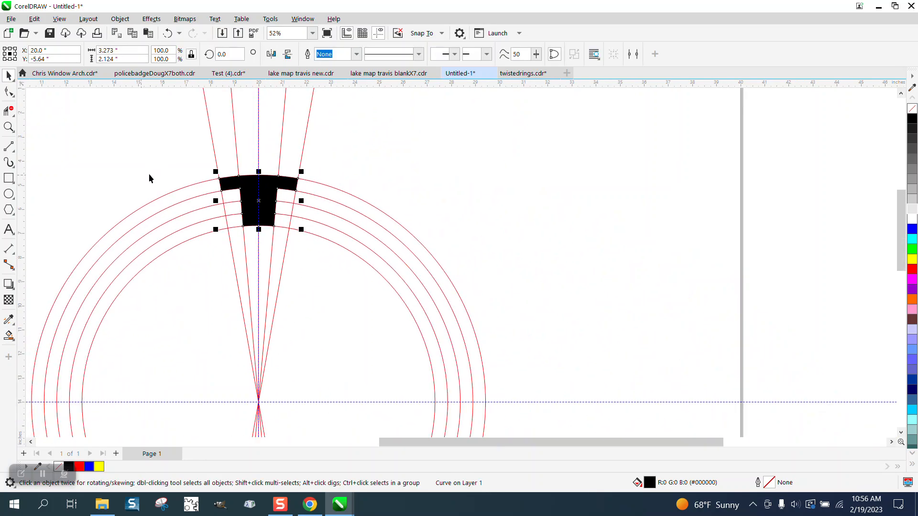
Set the tooth's rotation centre at the guide intersection and move the cut rings aside
click(301, 158)
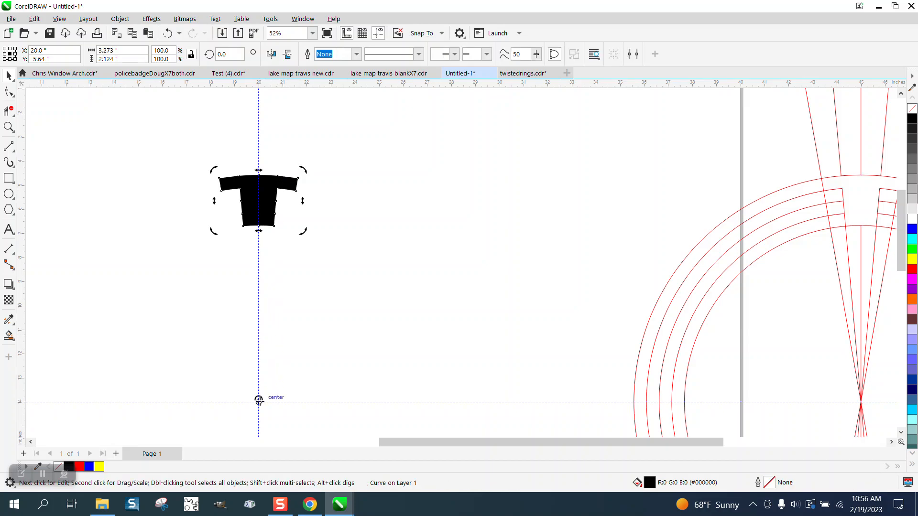
mouse_move(265, 214)
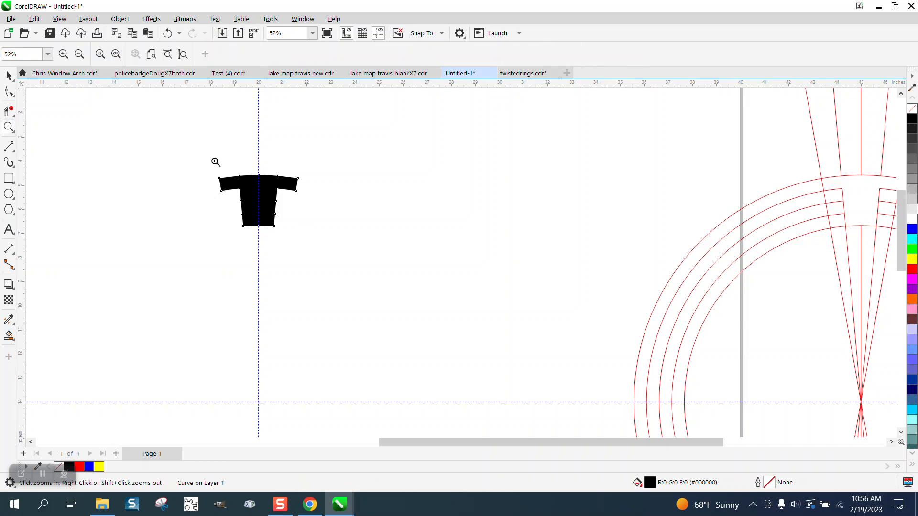
click(216, 163)
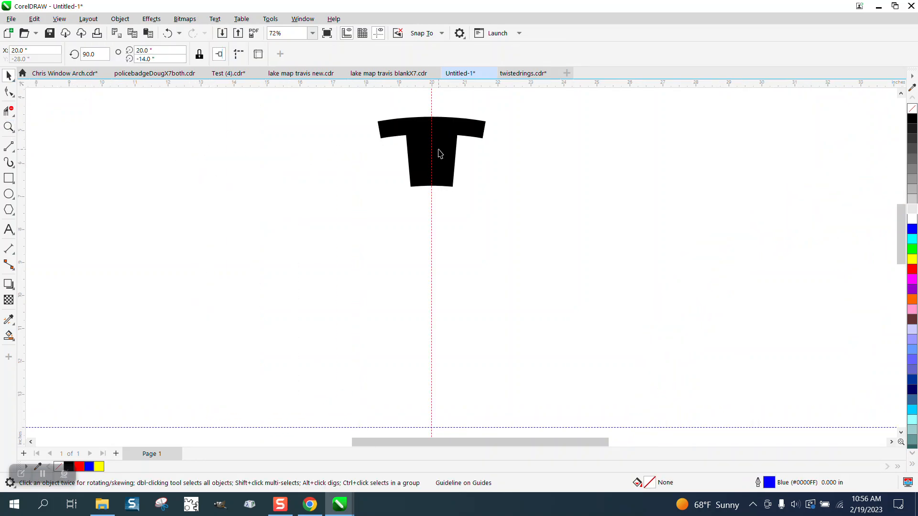
Rotate the tooth in 20° steps with 17 copies via the Transform docker to form 18 teeth
click(440, 153)
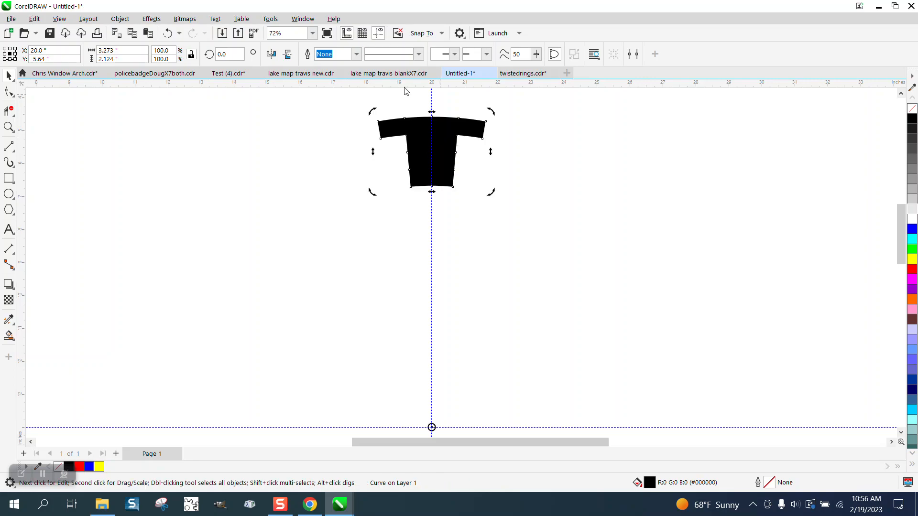
click(302, 19)
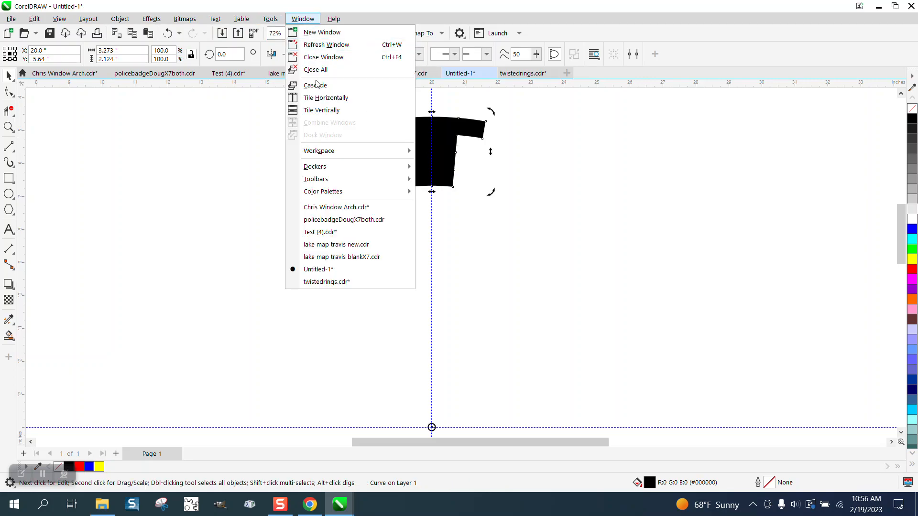
click(315, 166)
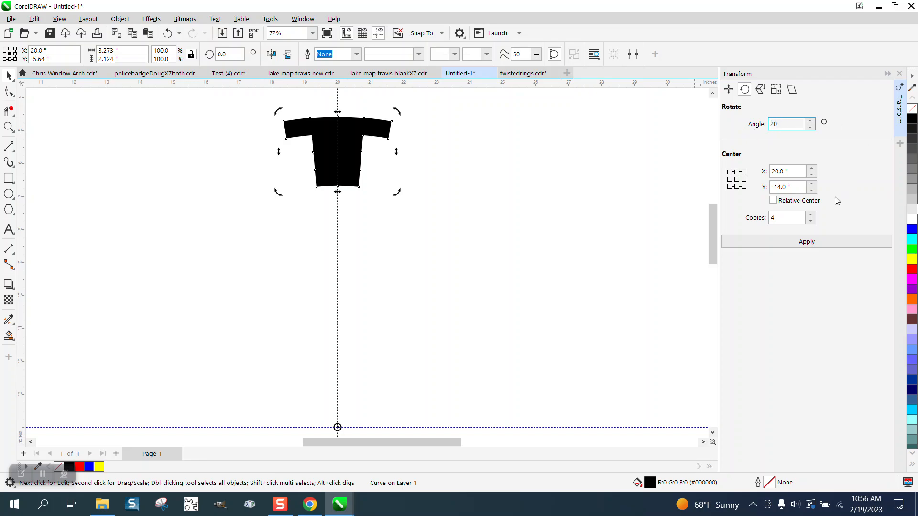
mouse_move(790, 215)
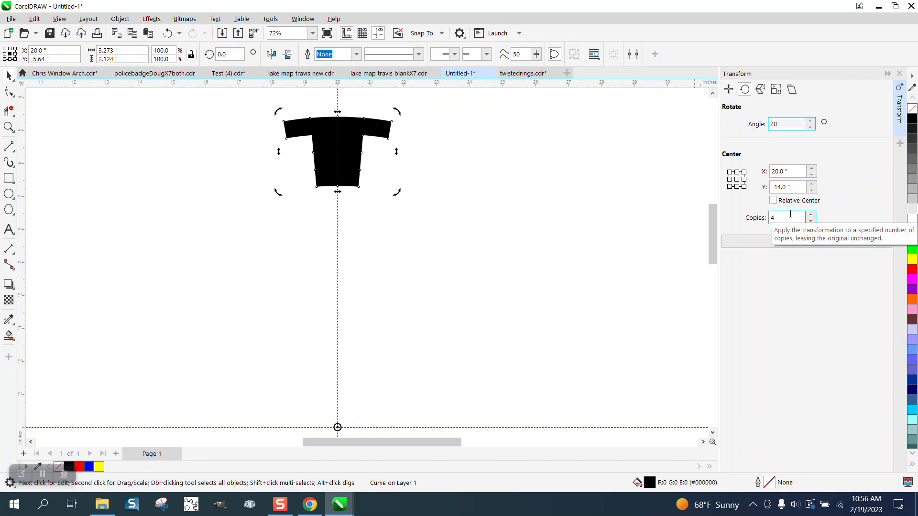
text(17)
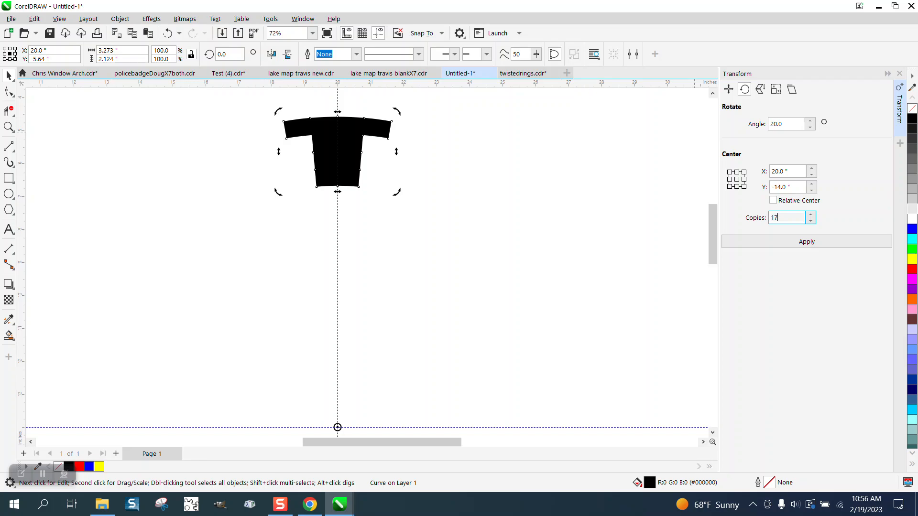
click(807, 241)
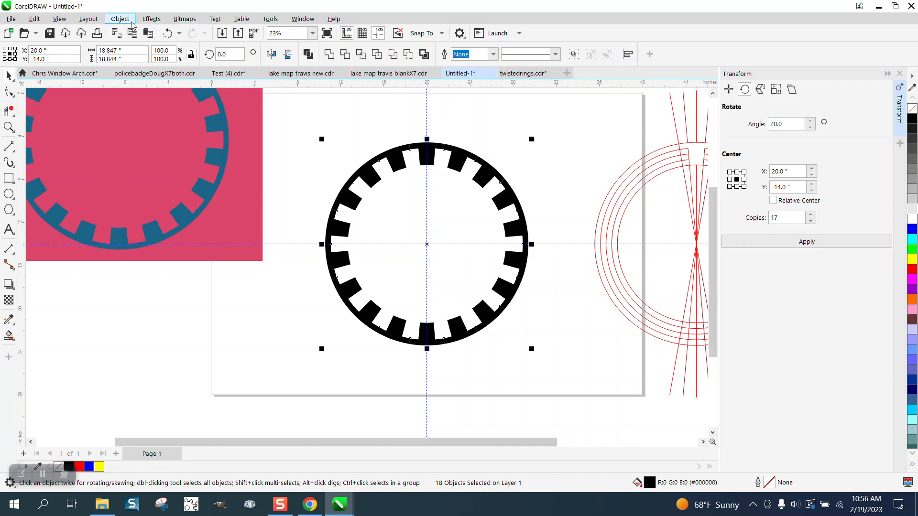
Combine all 18 tooth pieces into one black toothed ring with Object > Combine
click(119, 19)
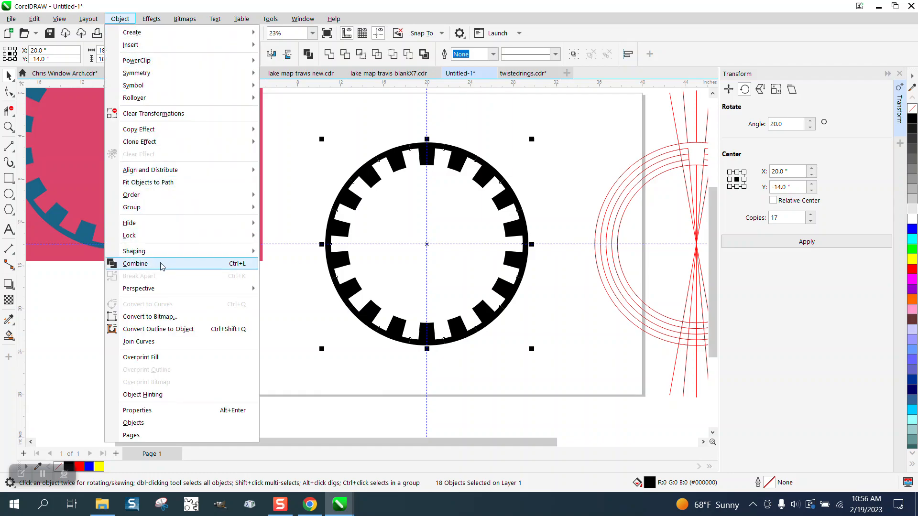
click(135, 263)
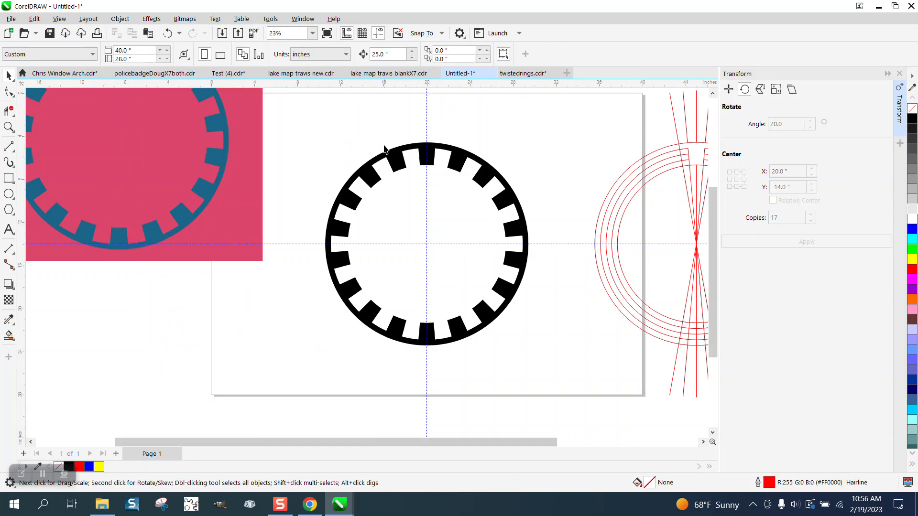
mouse_move(251, 179)
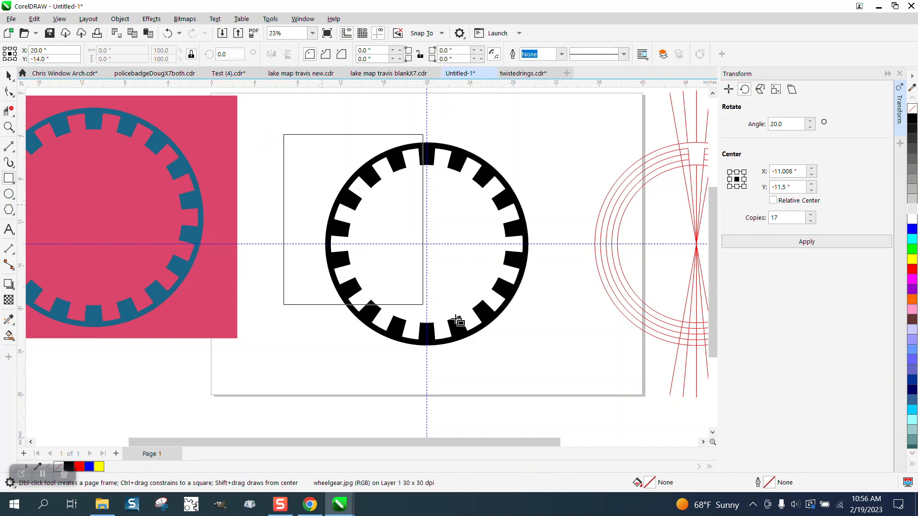
Draw a rectangle around the gear ring and pick Smart Fill colour #DC4668 with no outline
click(353, 220)
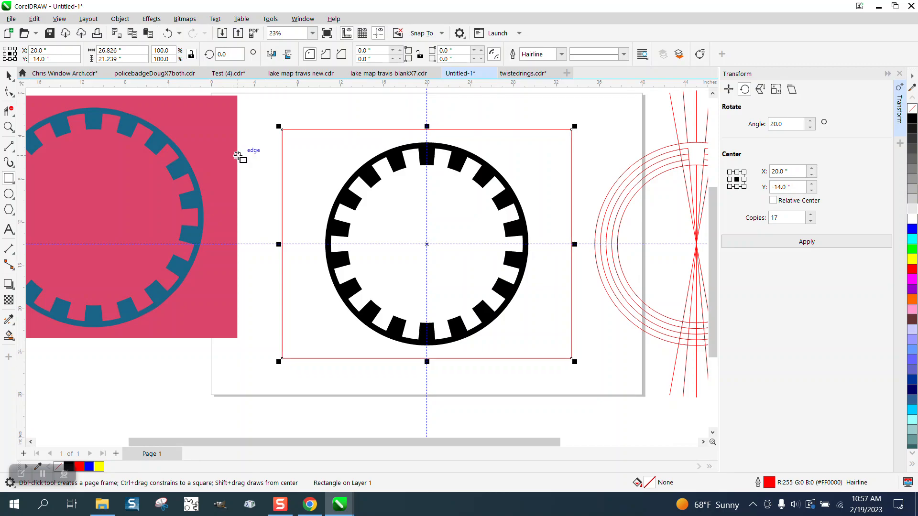
mouse_move(29, 178)
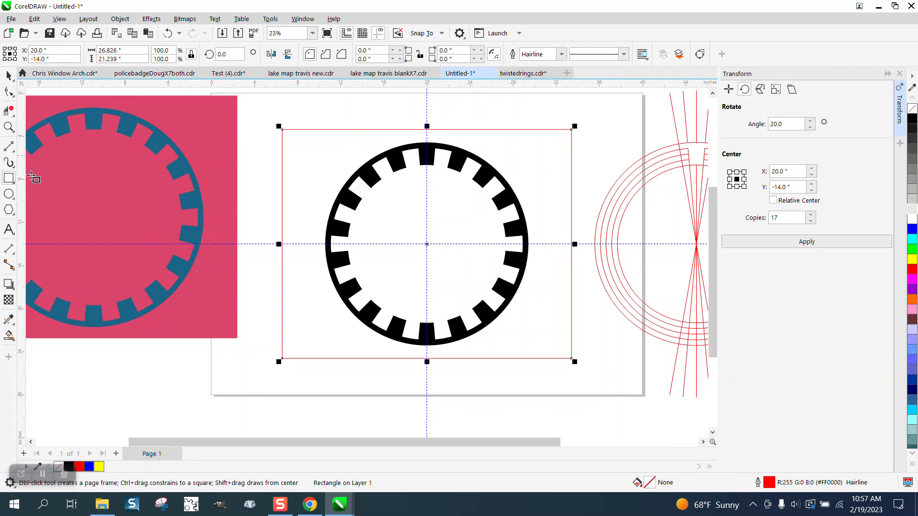
click(7, 335)
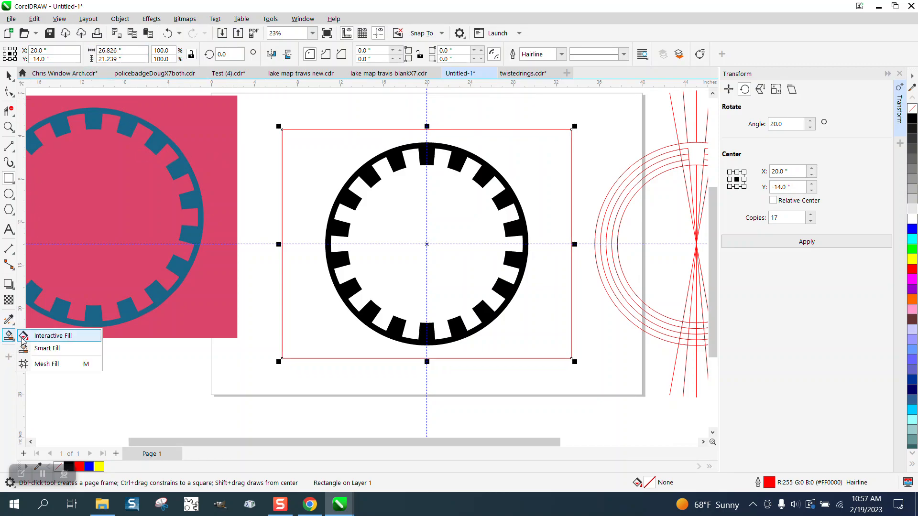
click(46, 349)
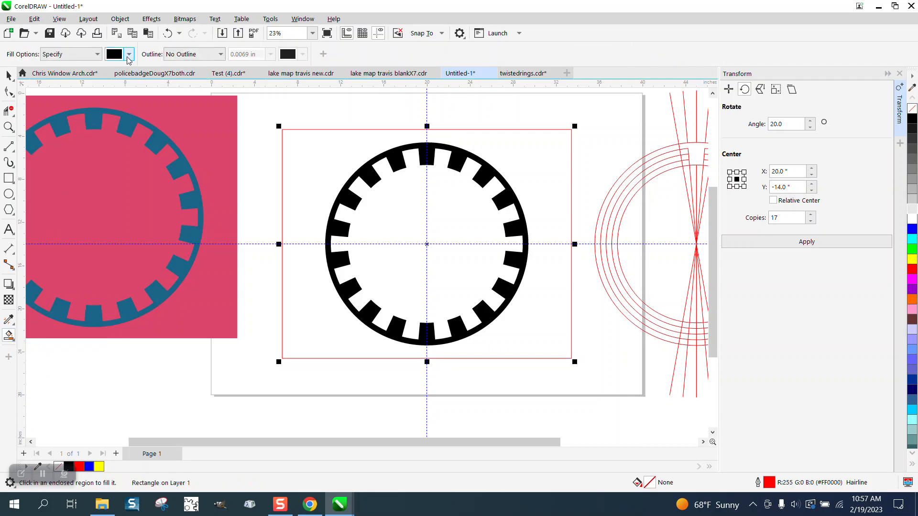
click(129, 54)
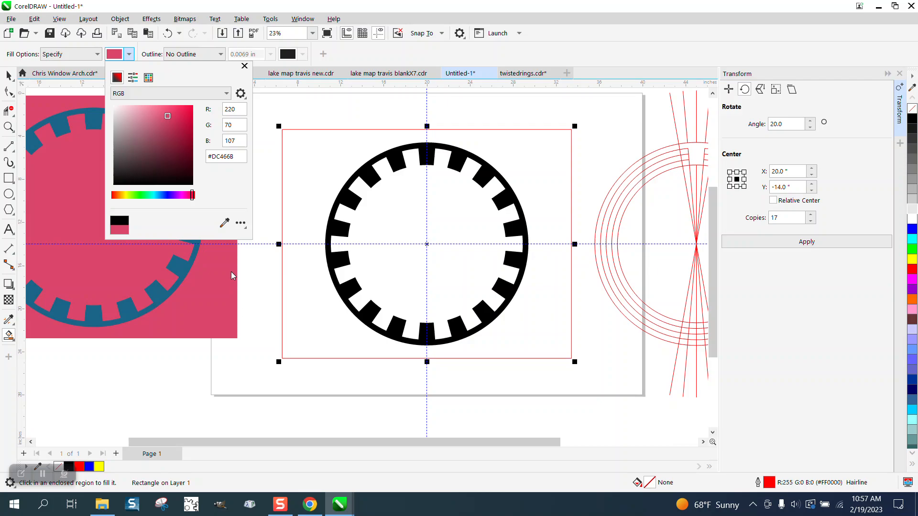
mouse_move(310, 282)
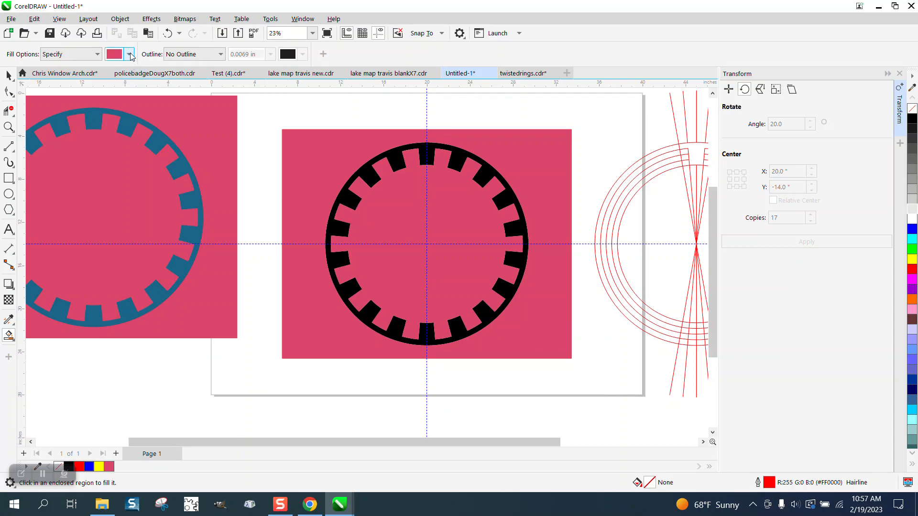
Try a blue Smart Fill on part of the ring, then undo the partial fill
click(132, 54)
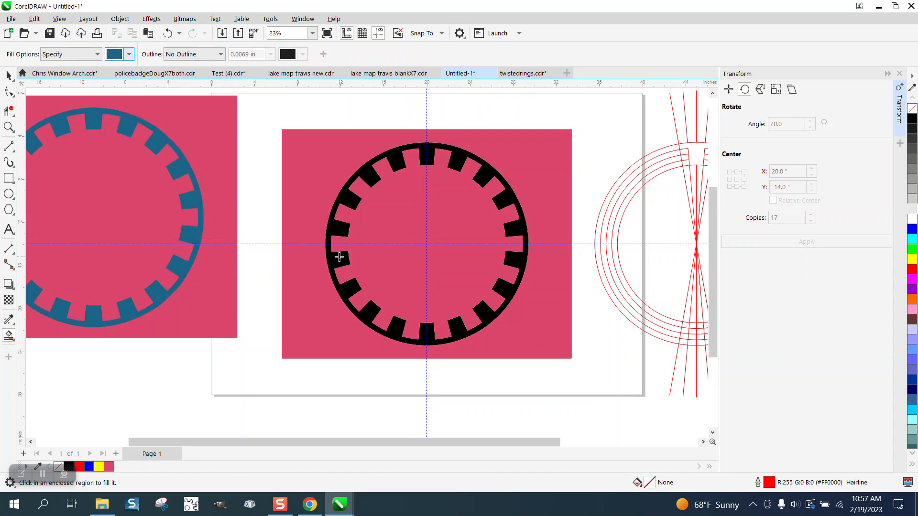
click(338, 230)
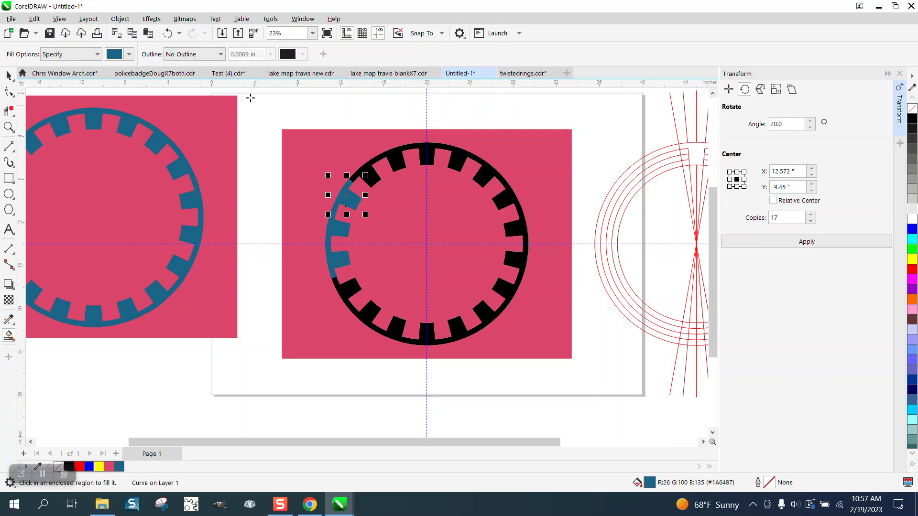
click(170, 33)
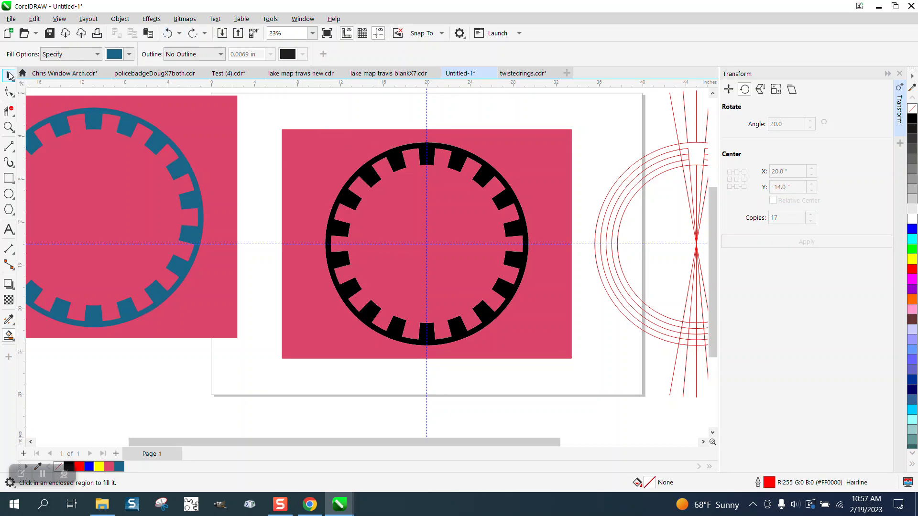
With the Pick tool, drag the pink background rectangle off to the right of the ring
click(399, 165)
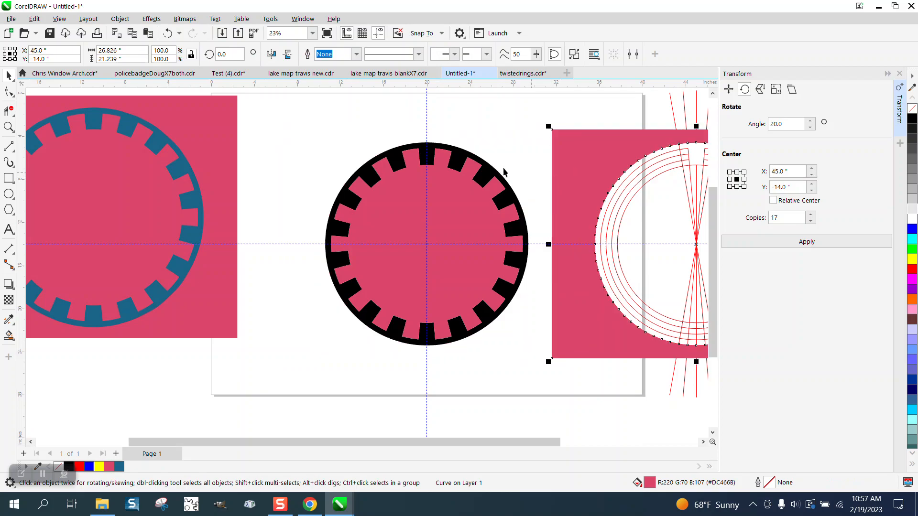
click(807, 241)
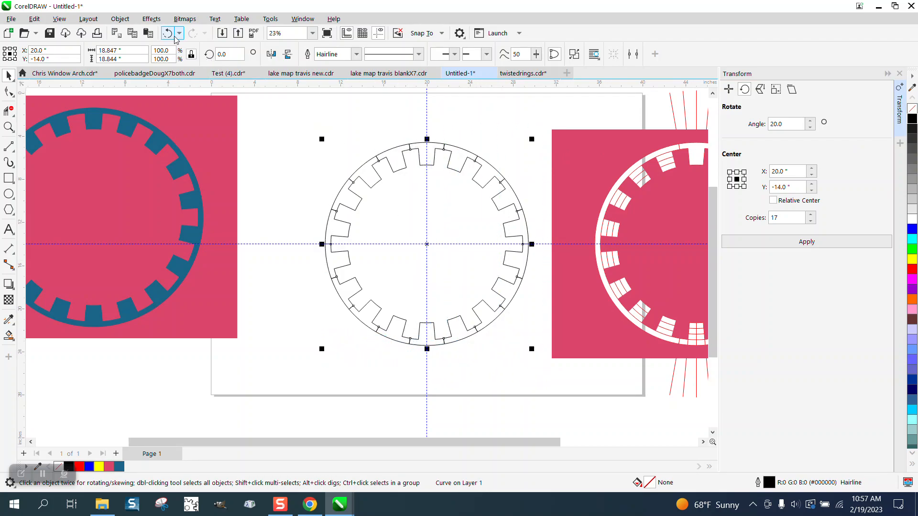
Strip the ring's fill so only a thin black hairline outline remains
click(120, 19)
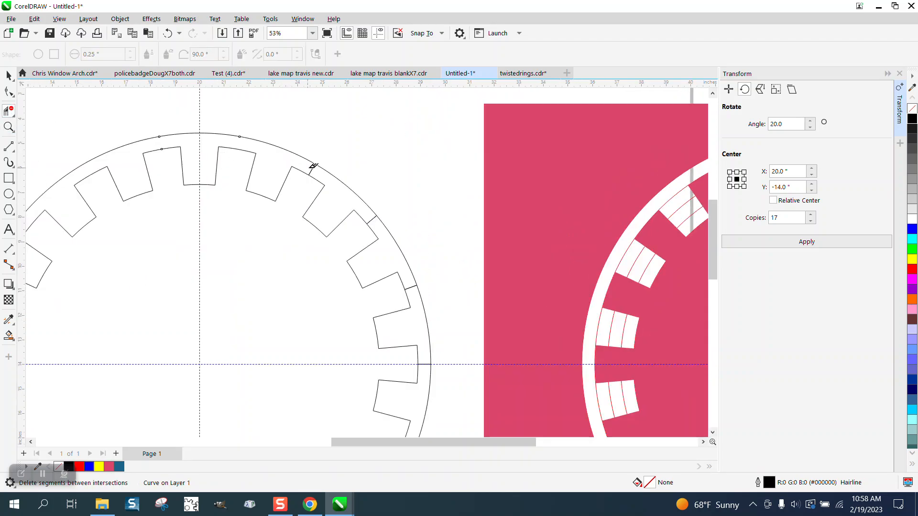
mouse_move(375, 214)
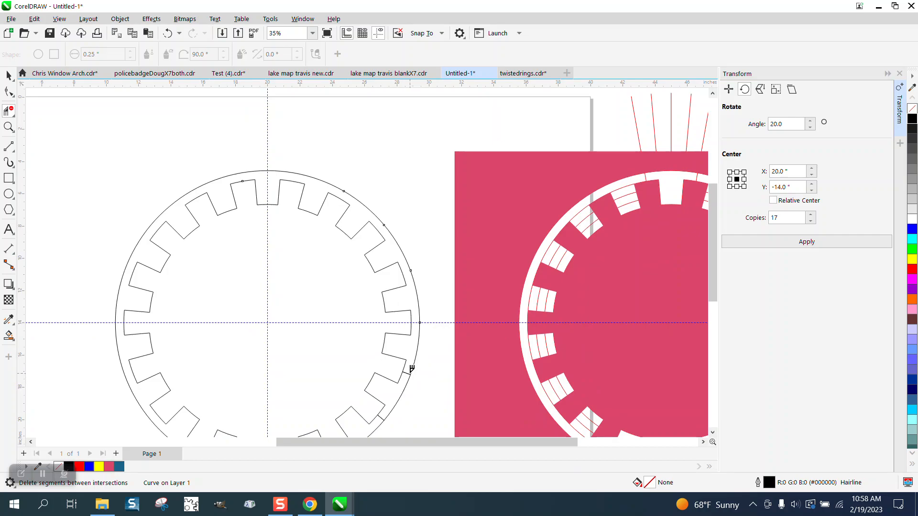
mouse_move(178, 65)
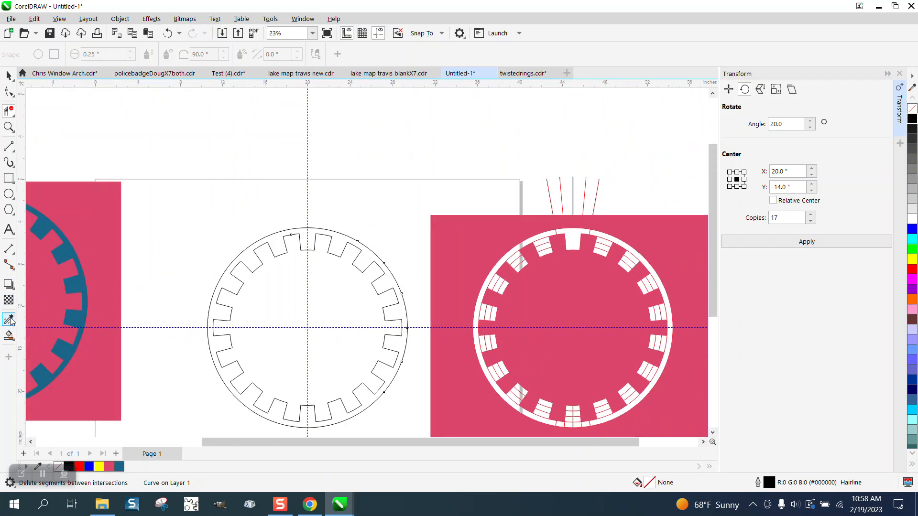
Smart Fill the enclosed toothed ring region with the reference blue, no outline
click(9, 320)
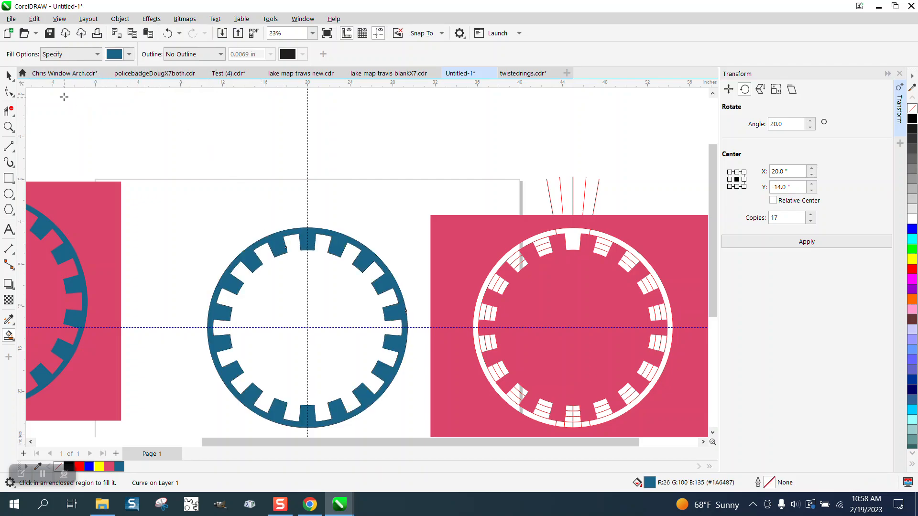
mouse_move(487, 239)
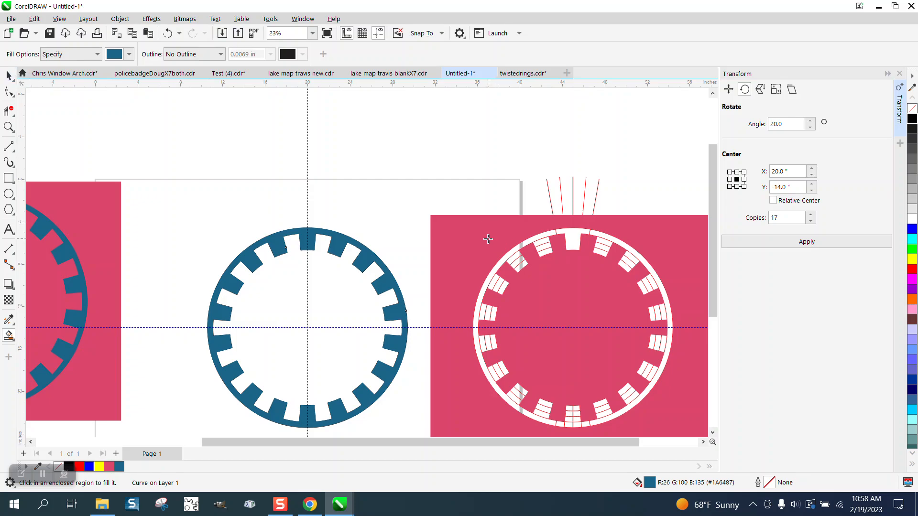
click(464, 230)
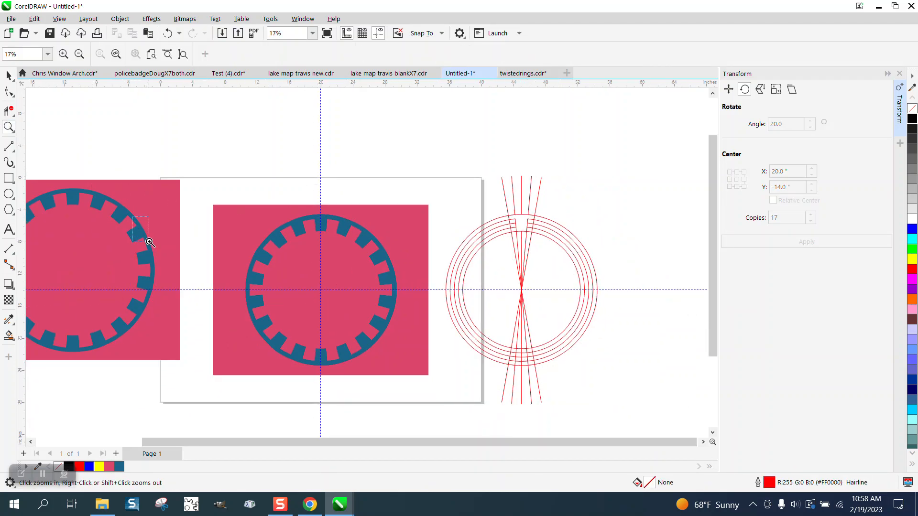
Zoom in and out to compare the finished blue gear on pink with the reference image
click(150, 242)
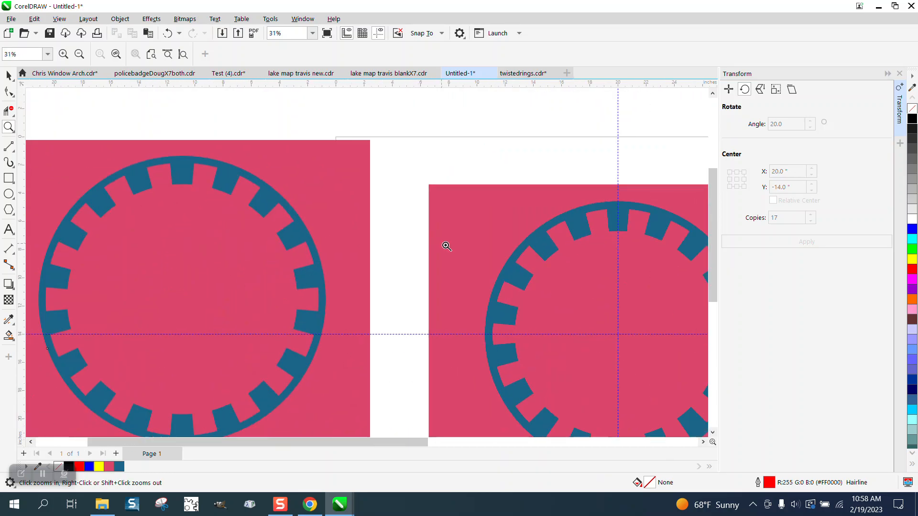
click(446, 246)
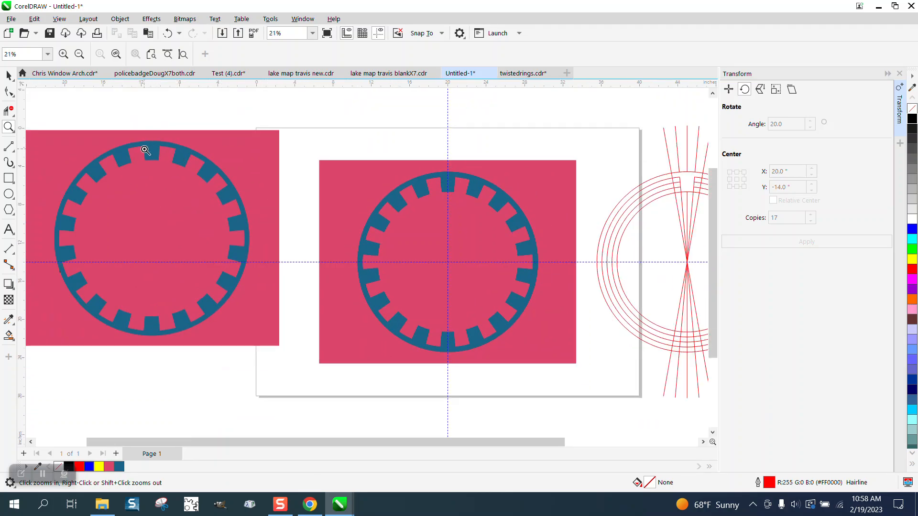
mouse_move(166, 155)
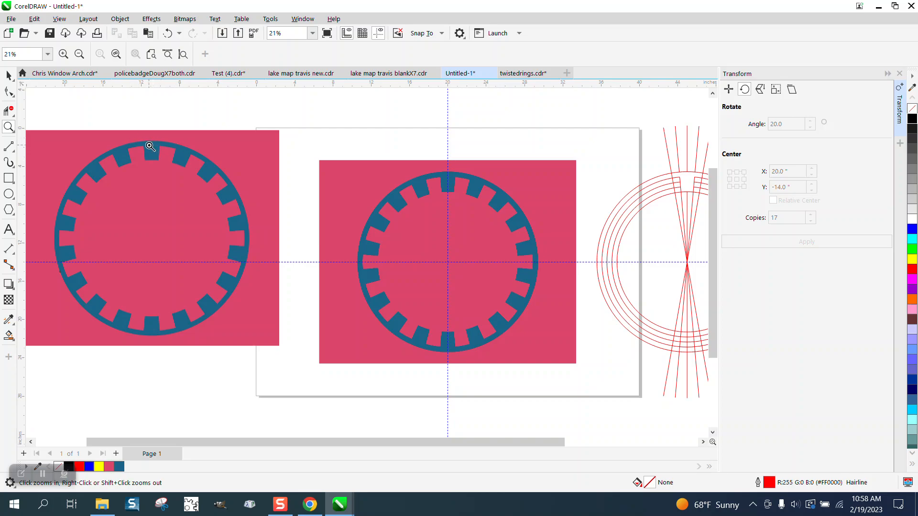
mouse_move(166, 159)
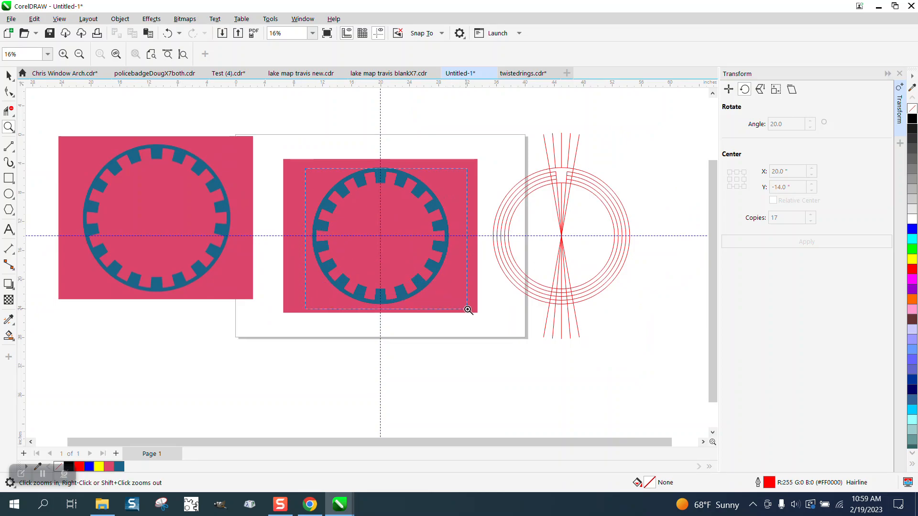
click(468, 310)
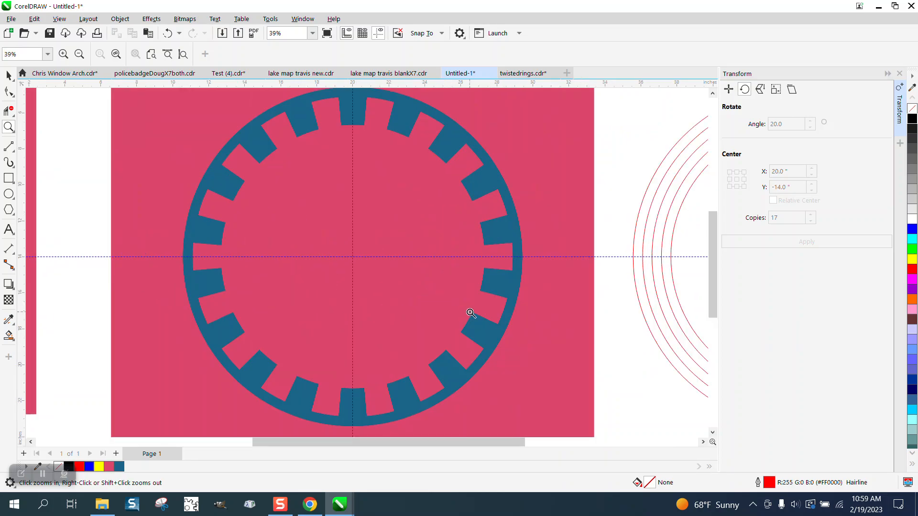